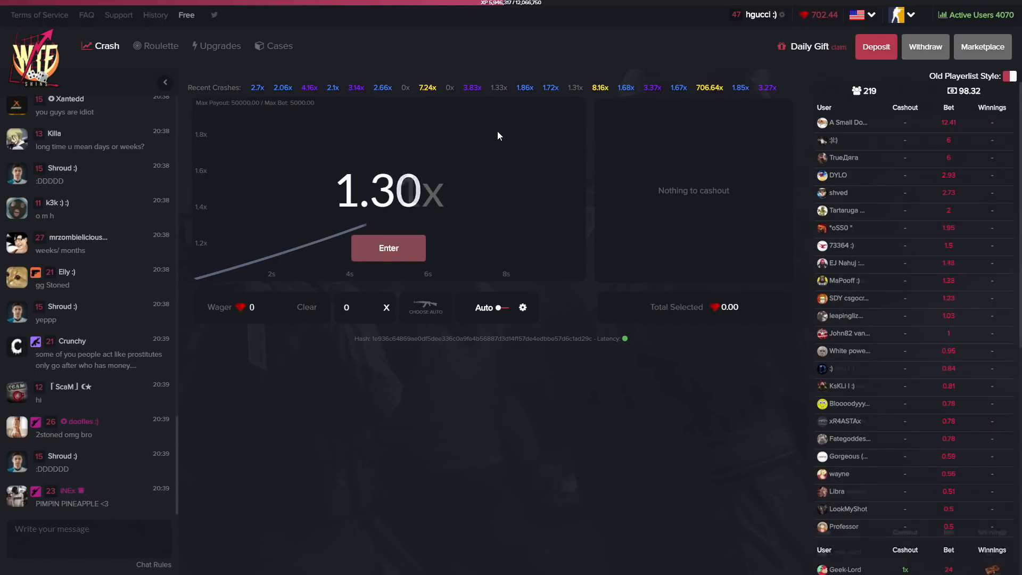
{"action": "mouse_move", "coordinate": [832, 28]}
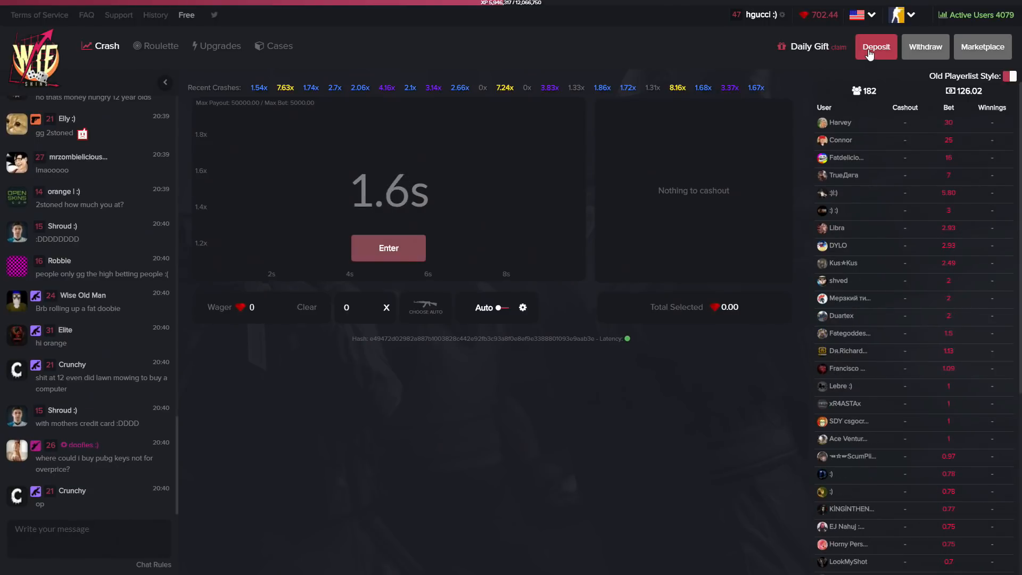
Step: Bring up the Gem Store / Skin Deposits window via the red Deposit button
{"action": "left_click", "coordinate": [875, 46]}
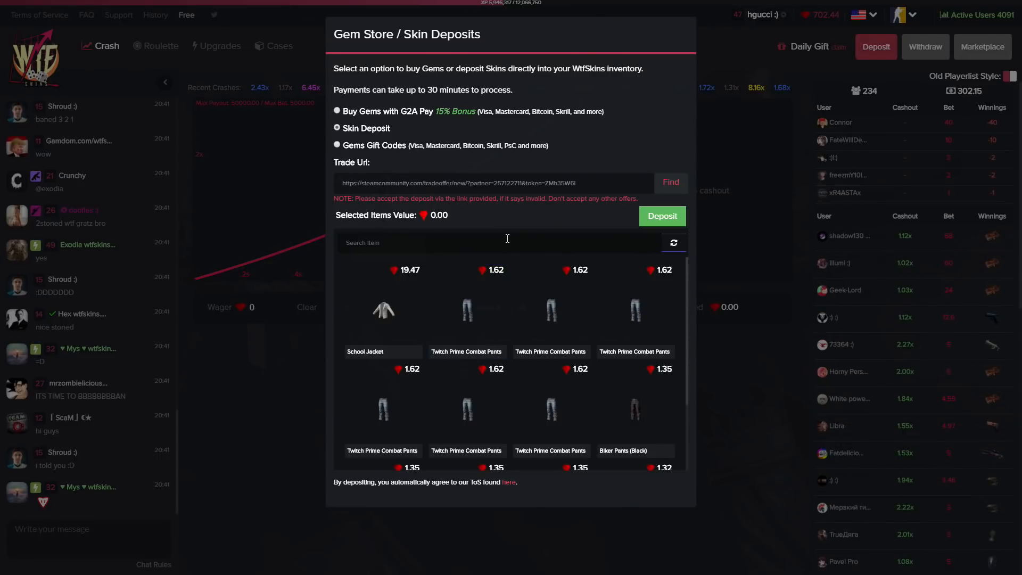
{"action": "mouse_move", "coordinate": [512, 228]}
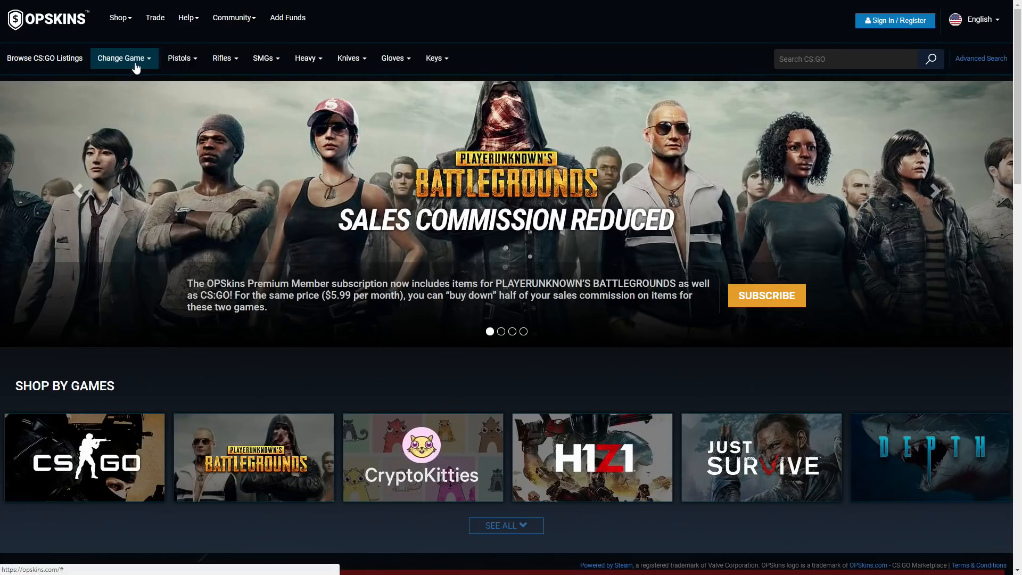
Step: Switch the OPSkins marketplace to PUBG and browse its item listings with prices
{"action": "left_click", "coordinate": [123, 58]}
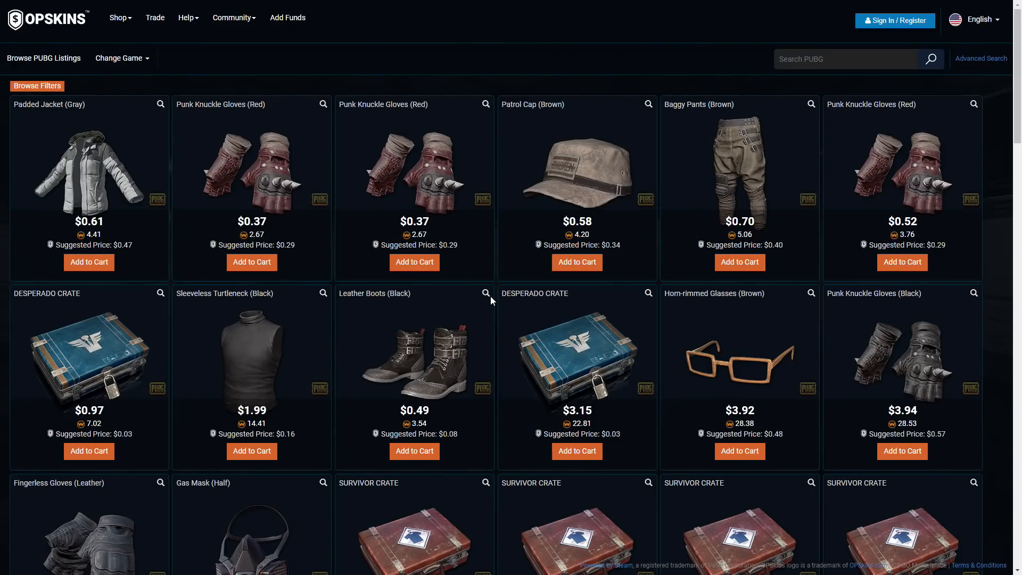
{"action": "scroll", "scroll_direction": "down", "scroll_amount": 3}
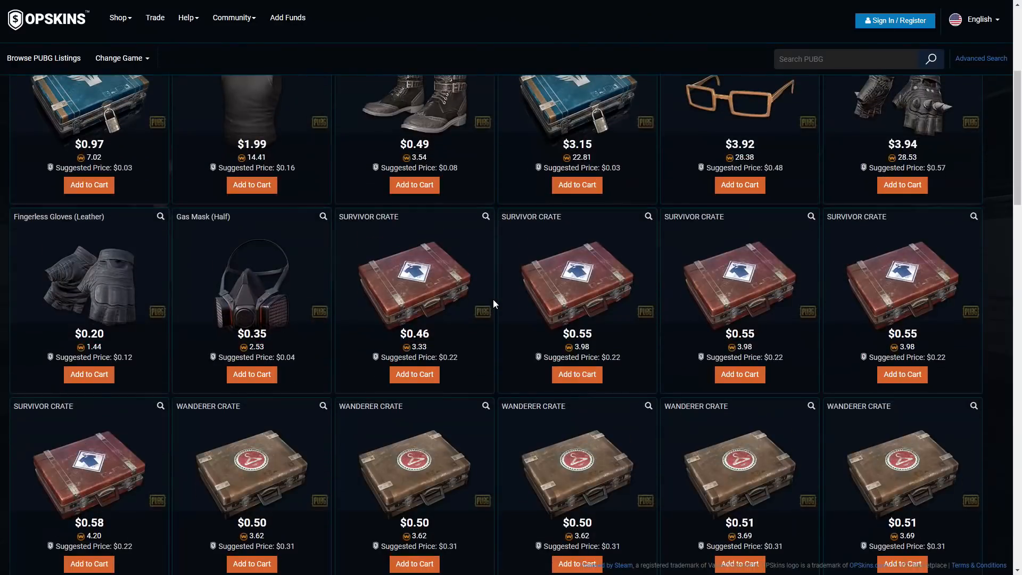
{"action": "scroll", "scroll_direction": "down", "scroll_amount": 3}
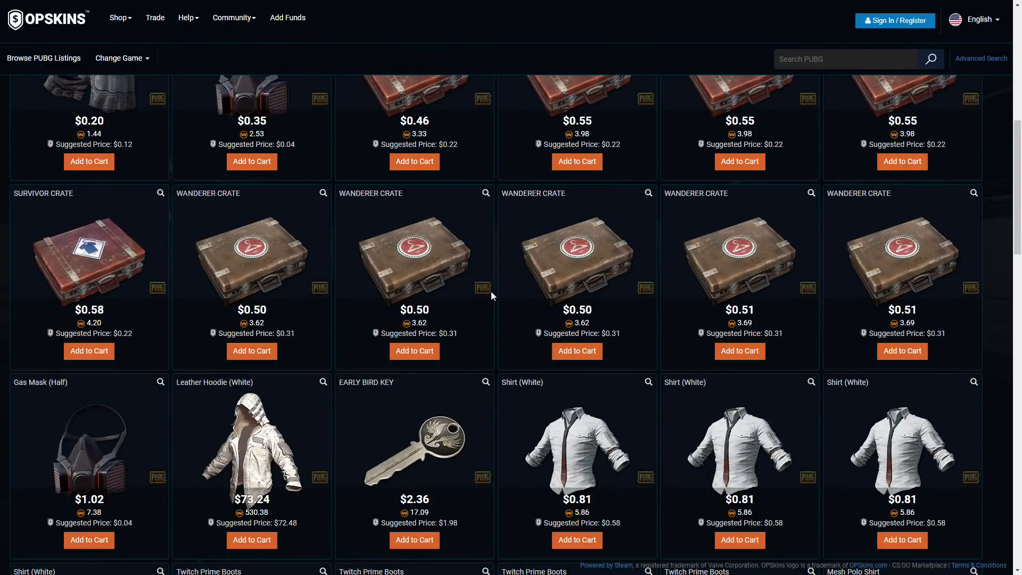
{"action": "mouse_move", "coordinate": [494, 301]}
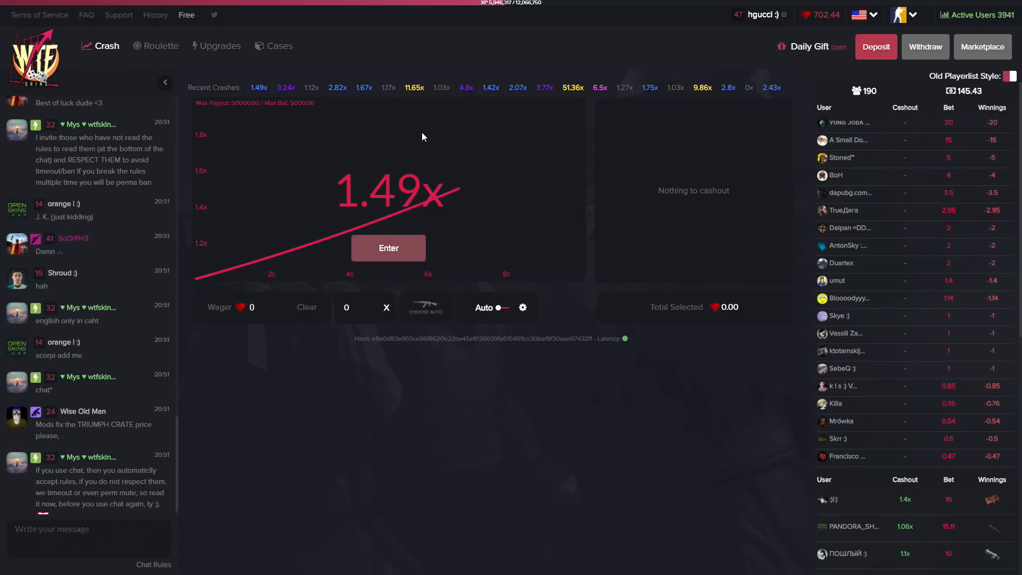
{"action": "scroll", "scroll_direction": "down", "scroll_amount": 3}
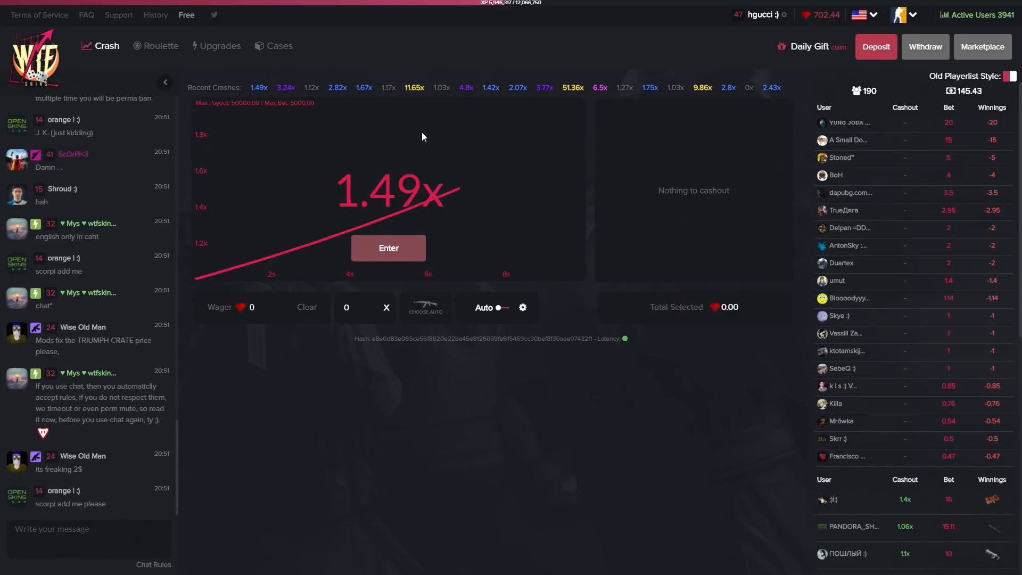